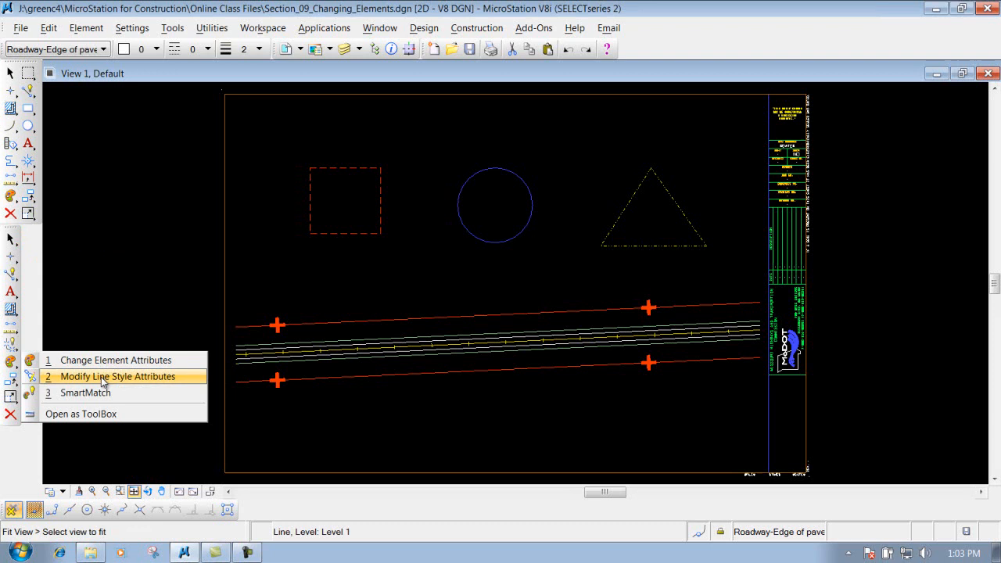
# - Start the Modify Line Style Attributes tool from the Change Attributes flyout
pyautogui.click(119, 376)
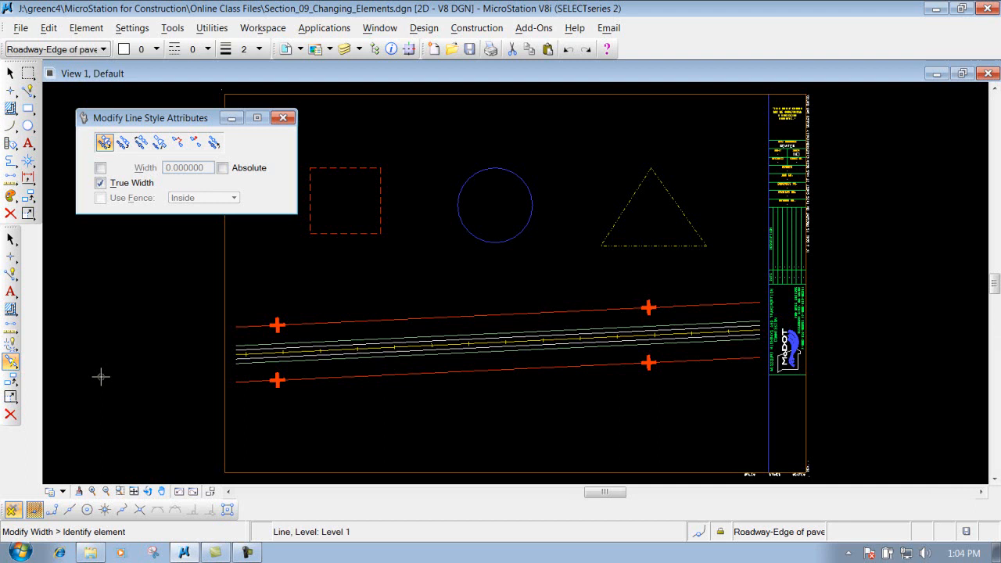
pyautogui.moveTo(105, 142)
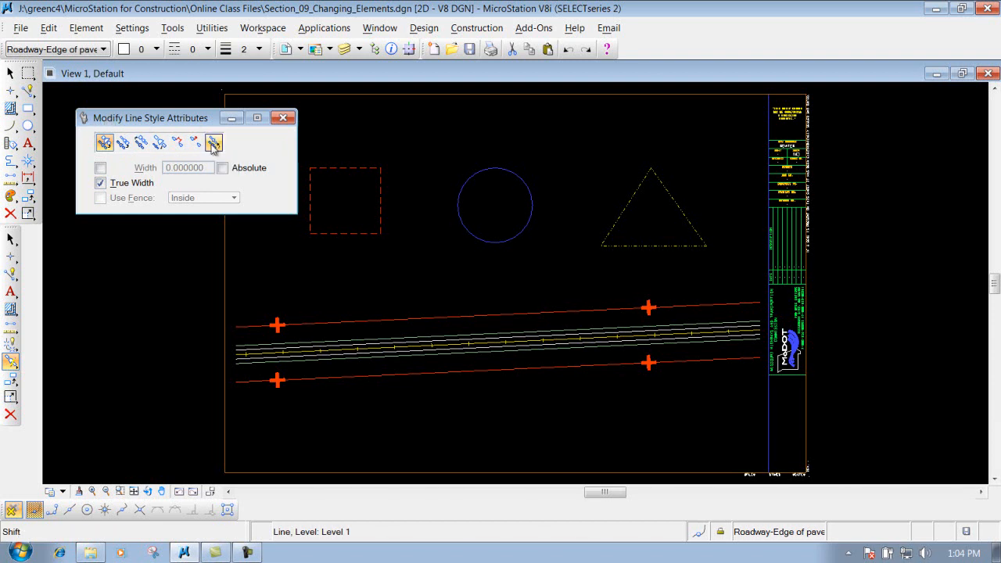
# - Choose the Shift mode and identify the upper roadway edge line
pyautogui.click(213, 142)
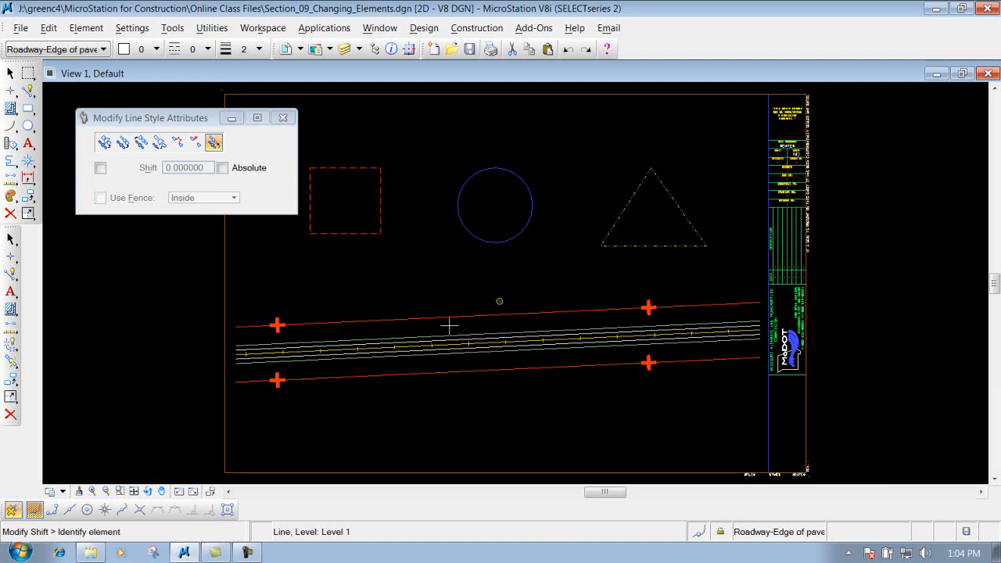
pyautogui.moveTo(553, 319)
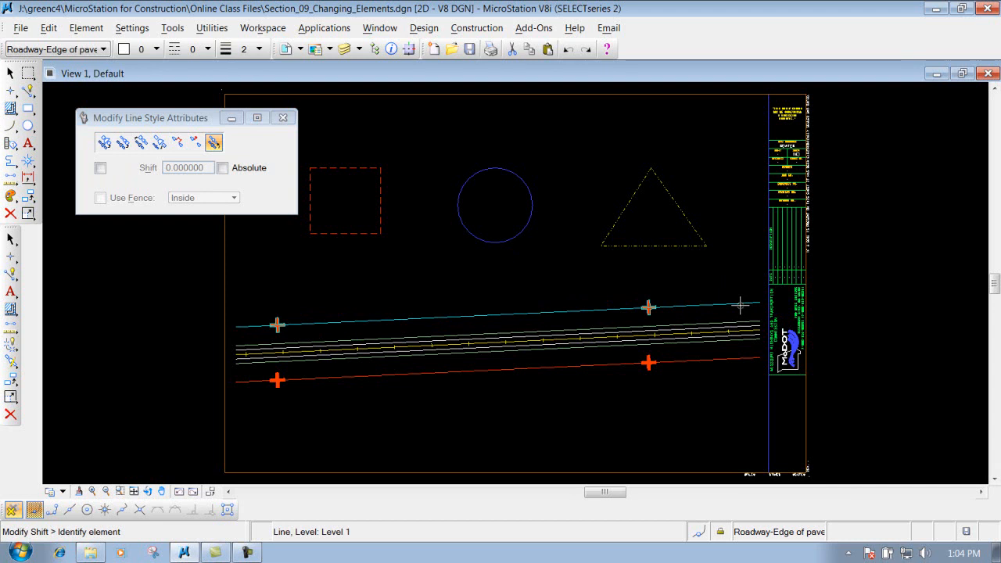
pyautogui.click(493, 309)
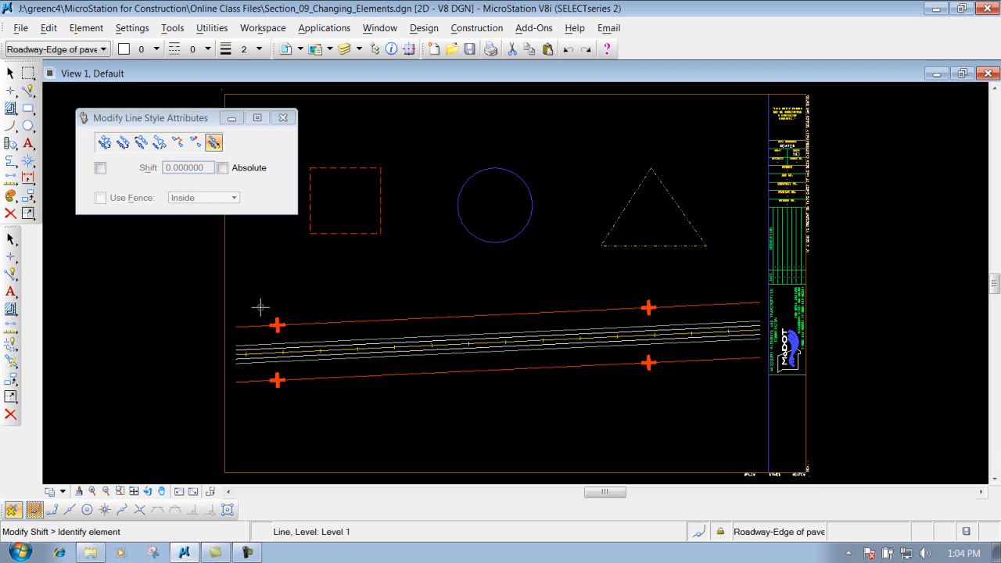
# - Shift the Maltese cross symbols to new positions on the upper and lower edge lines
pyautogui.click(273, 316)
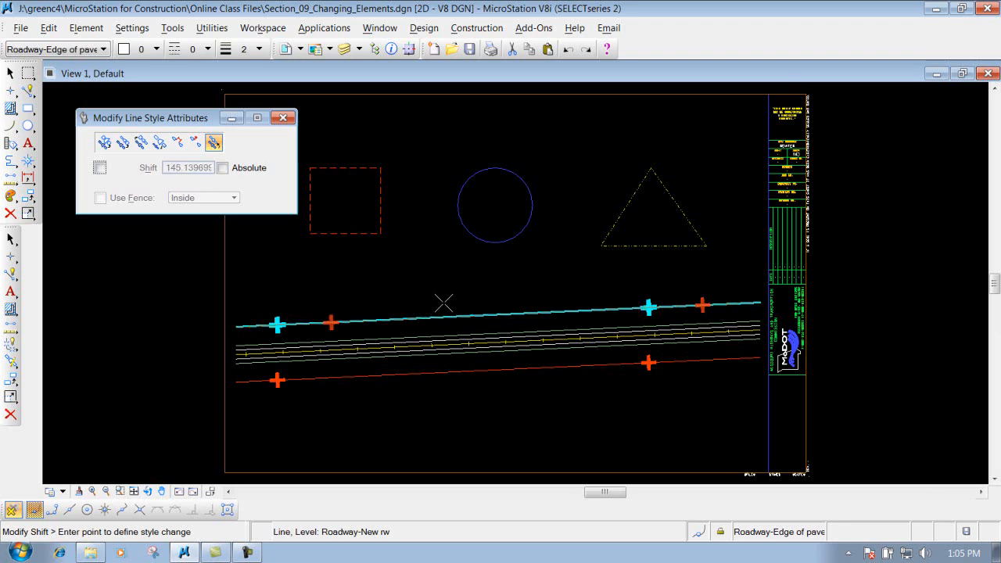
pyautogui.click(444, 304)
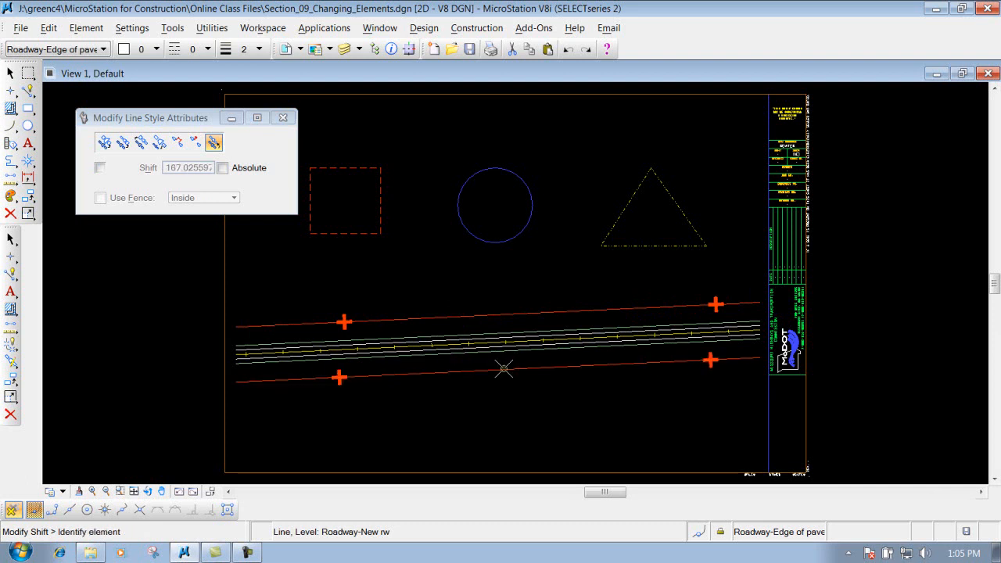
pyautogui.click(422, 374)
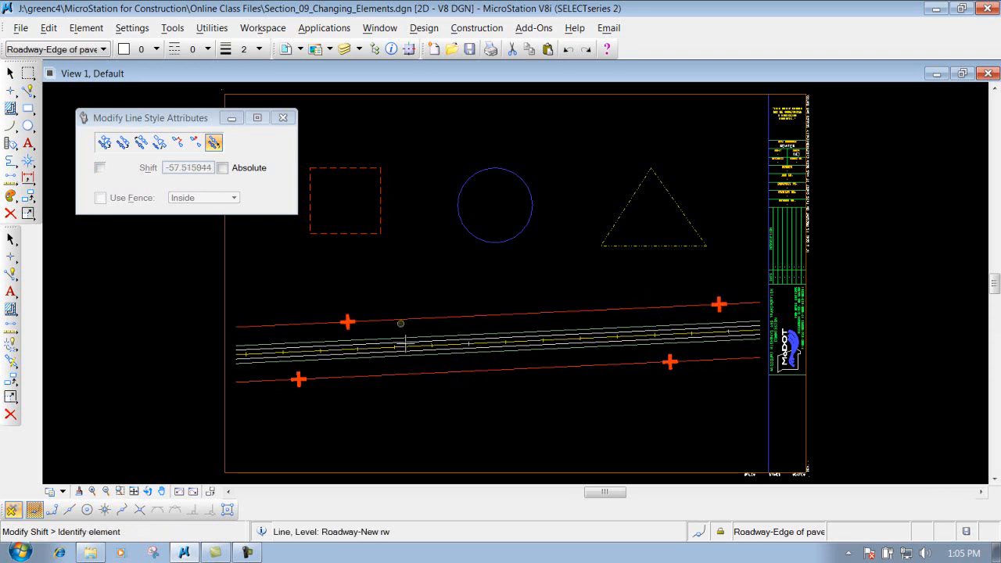
pyautogui.click(381, 375)
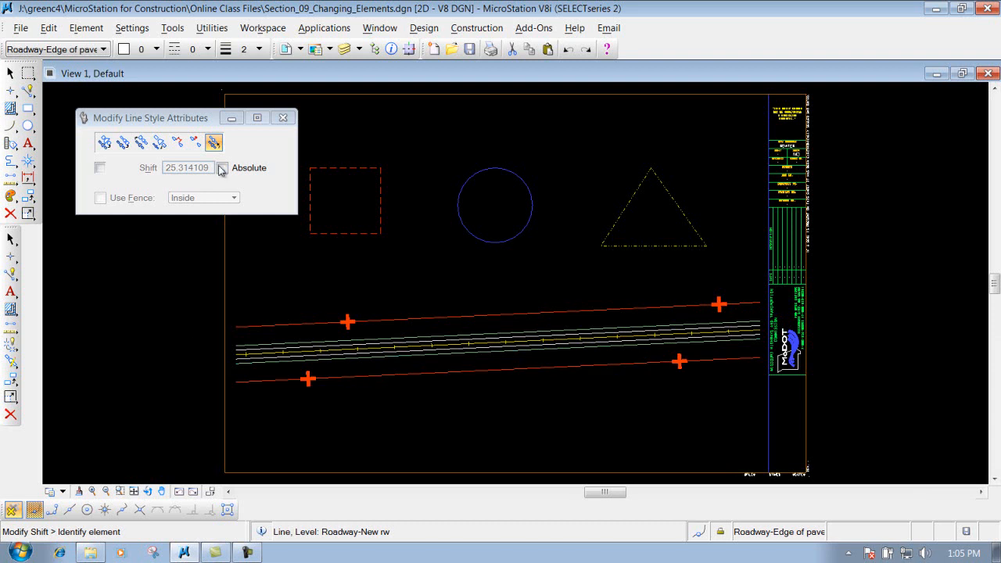
# - Toggle the Shift distance lock and begin a new symbol shift on the upper edge line
pyautogui.click(100, 169)
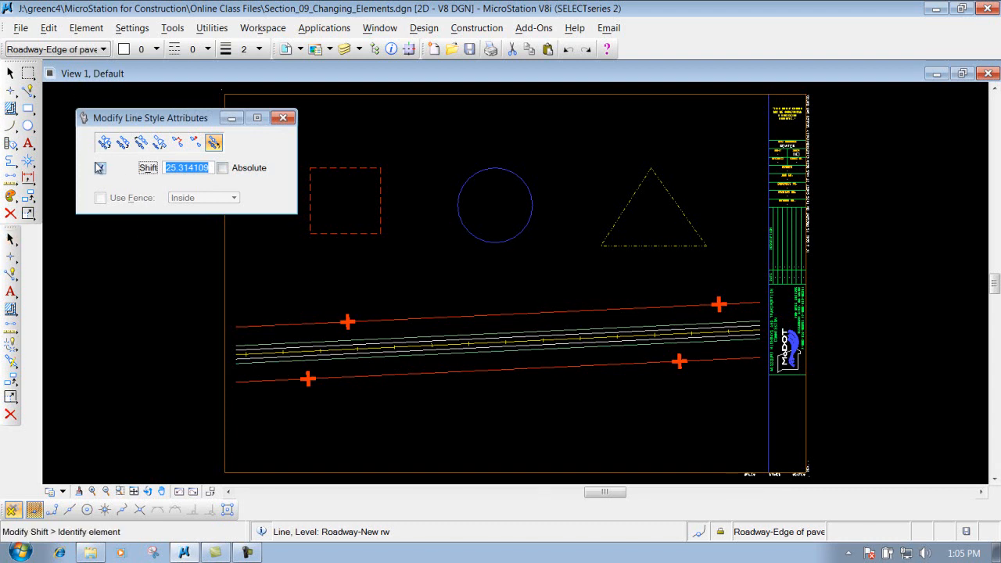
pyautogui.click(100, 167)
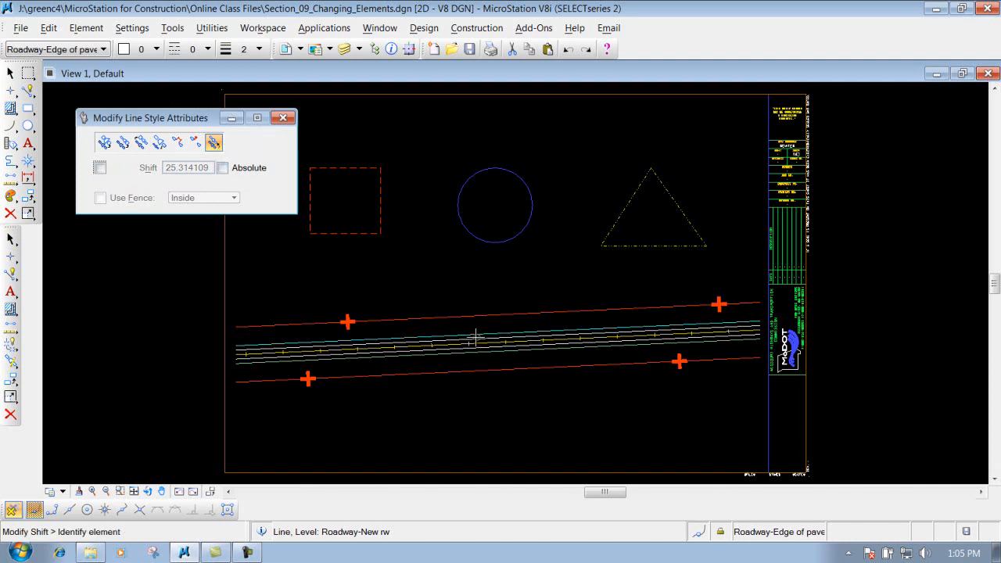
pyautogui.click(394, 321)
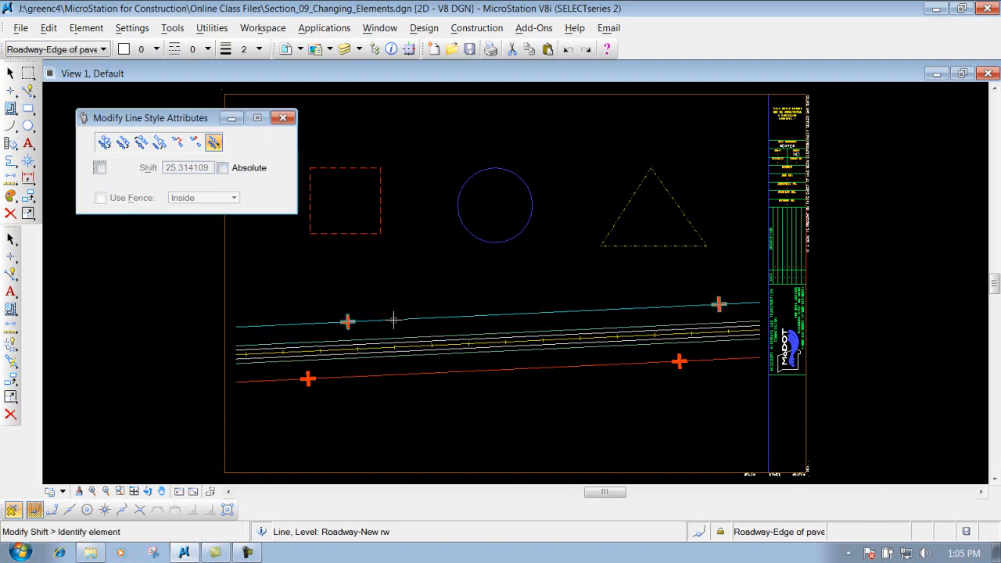
pyautogui.click(383, 313)
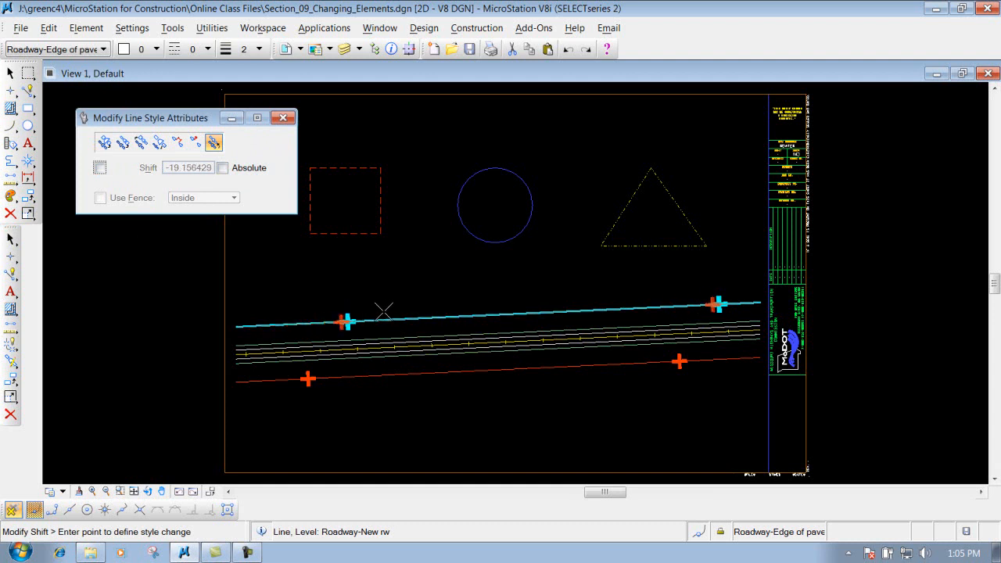